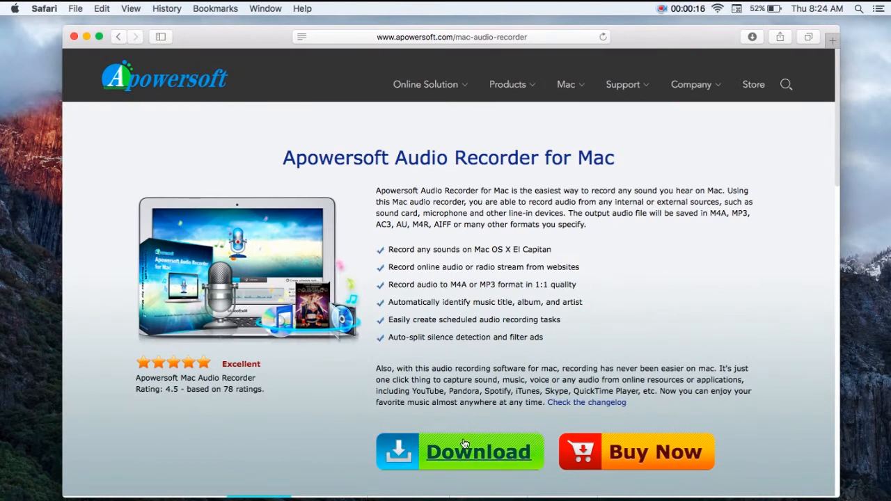
# - Start downloading Apowersoft Audio Recorder for Mac from its Safari product page
pyautogui.click(479, 451)
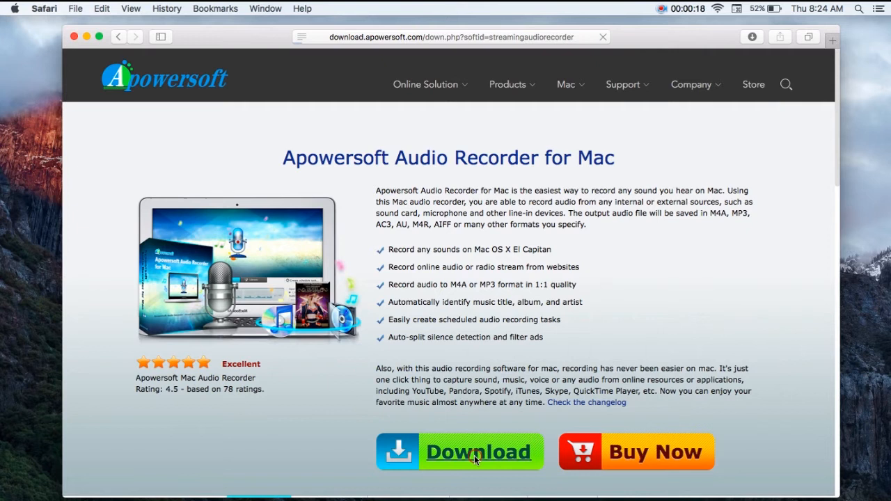
pyautogui.click(479, 451)
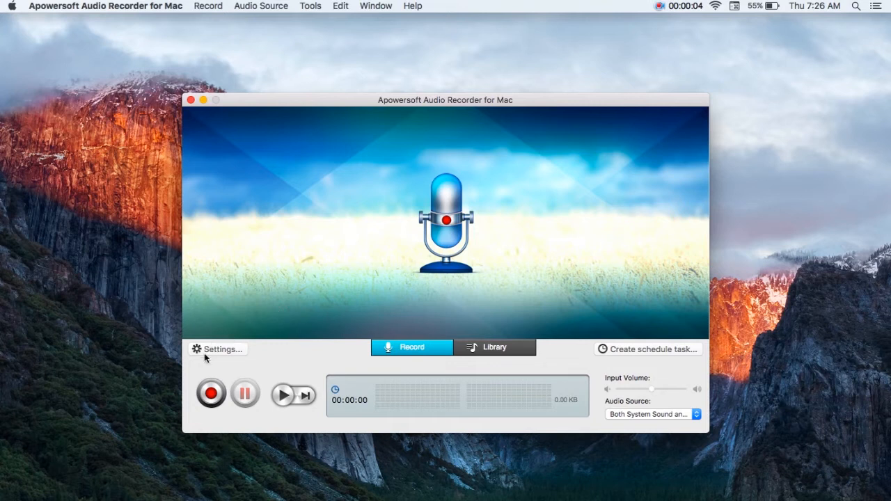
# - Review the General, Record and Keyboard Shortcuts settings and confirm with OK
pyautogui.click(220, 348)
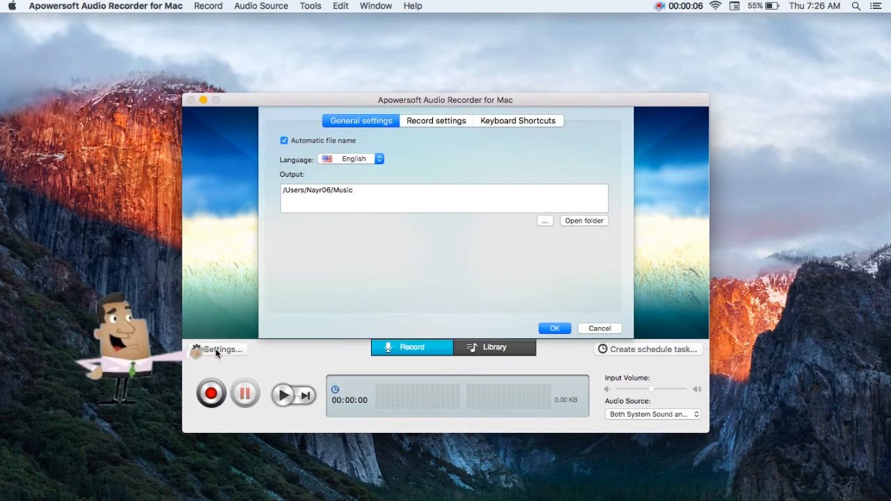
pyautogui.click(436, 119)
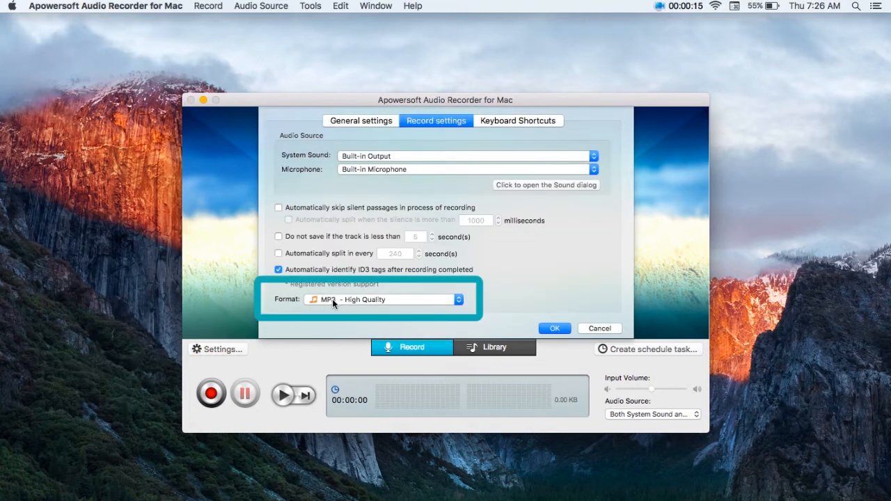
pyautogui.click(517, 120)
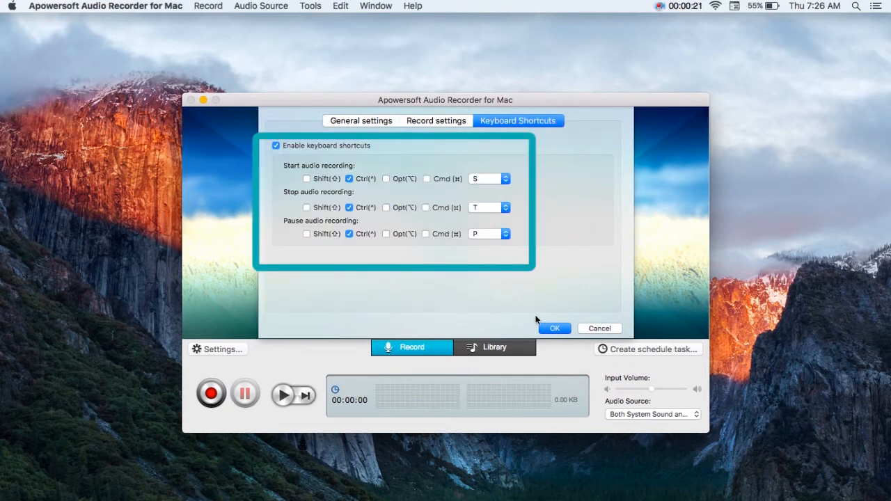
pyautogui.click(554, 328)
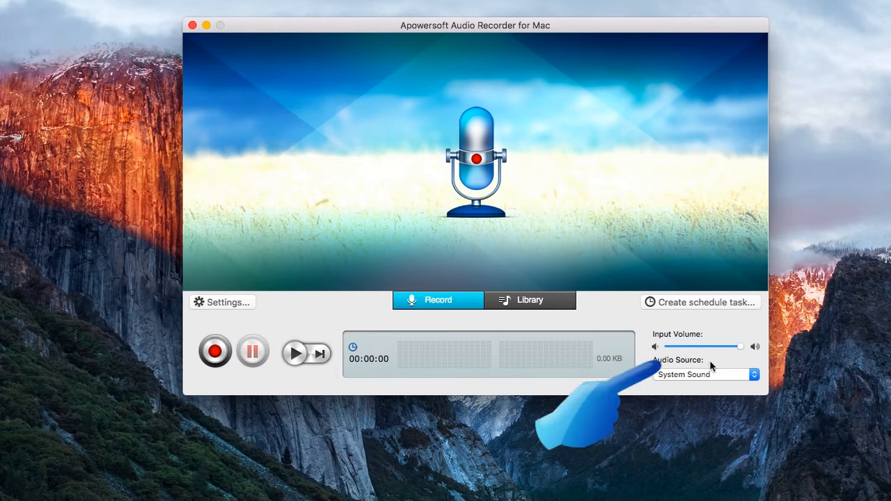
# - Set the Audio Source to Both System Sound and Microphone
pyautogui.click(704, 374)
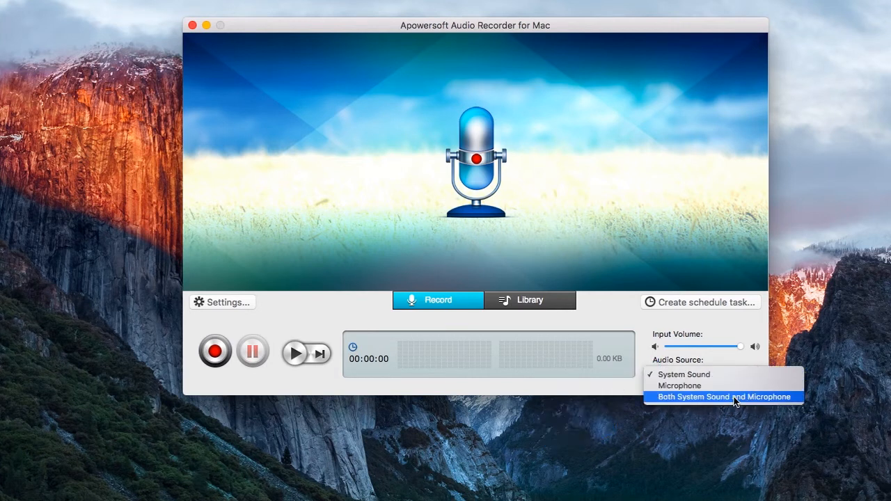
pyautogui.click(724, 397)
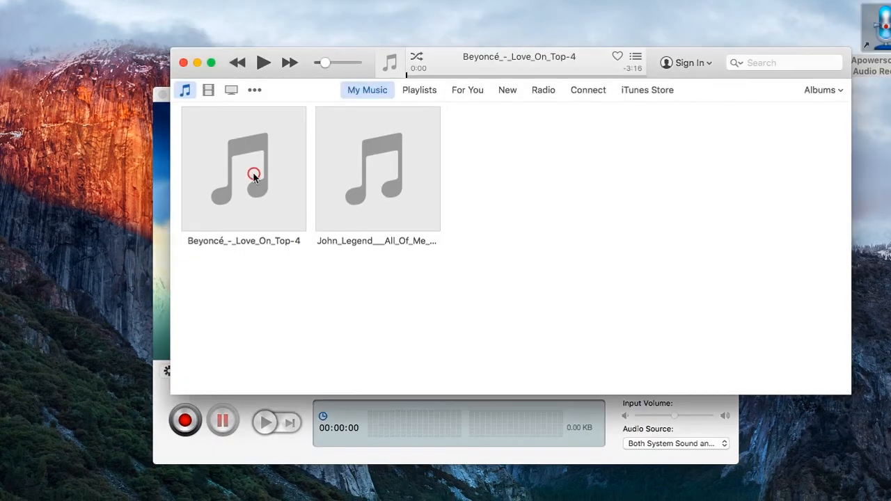
# - Play Beyoncé Love On Top in iTunes, record a few seconds of it, then stop recording
pyautogui.click(263, 61)
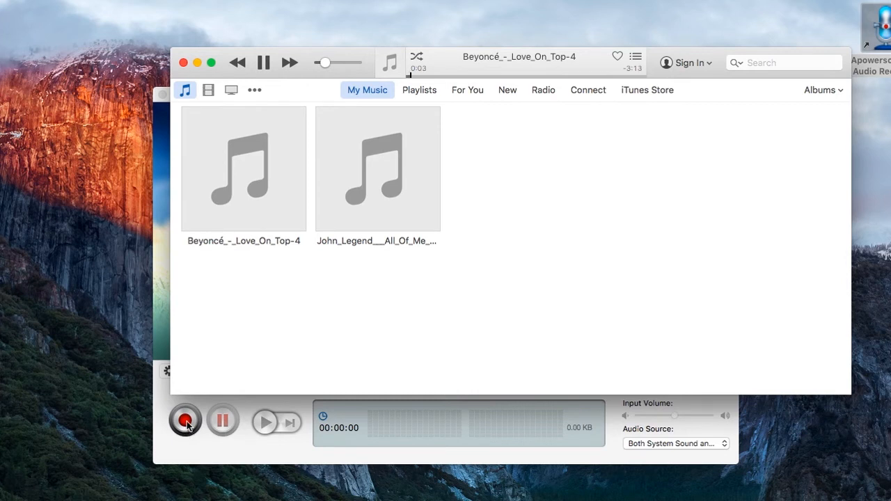
pyautogui.click(184, 420)
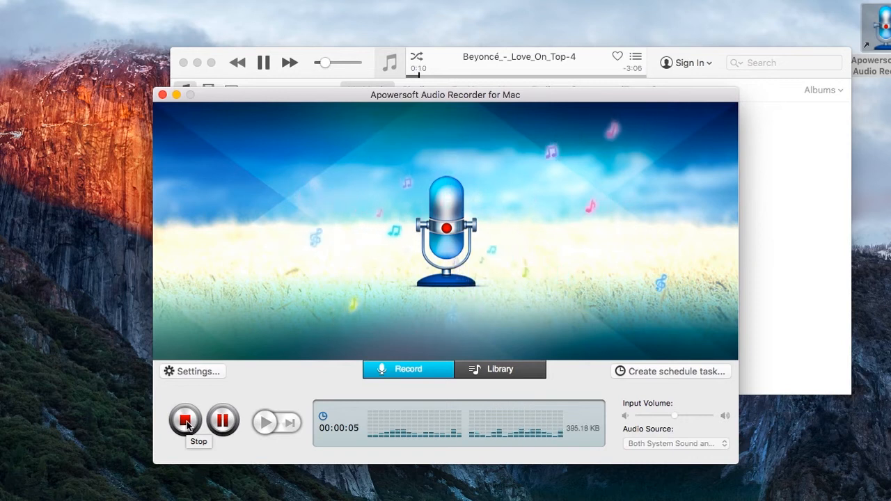
pyautogui.click(183, 420)
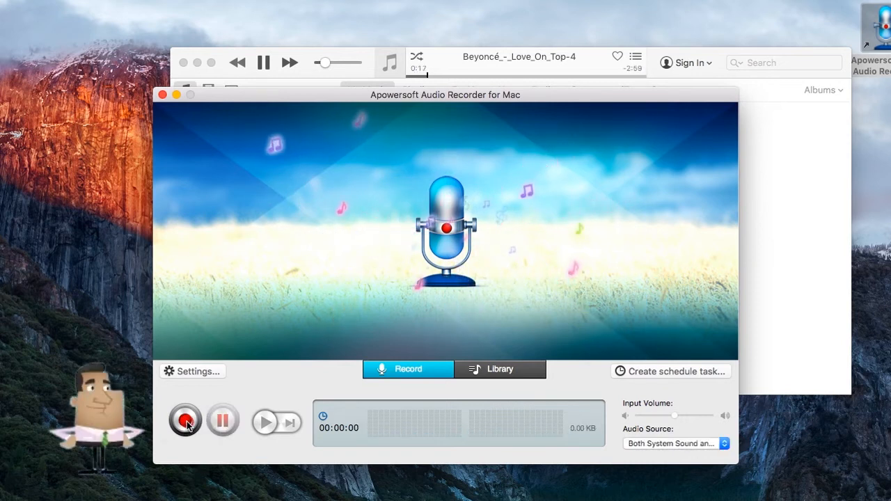
pyautogui.click(184, 420)
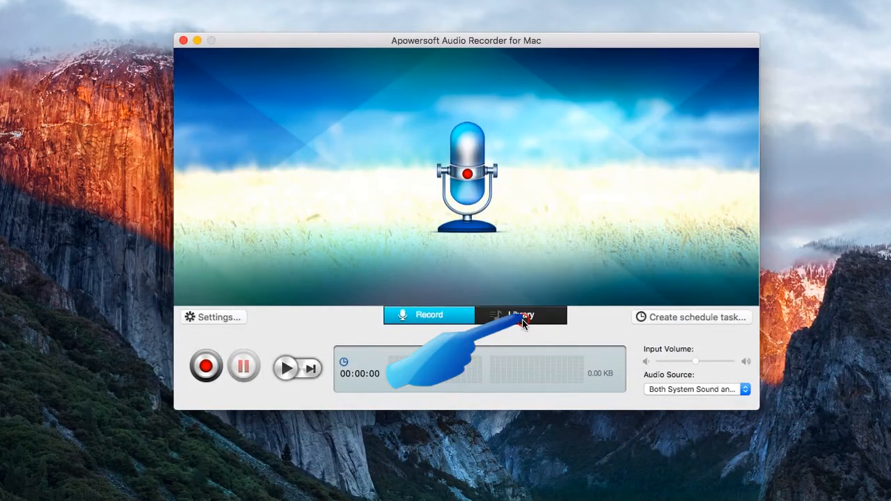
# - Show the Library and load the new recording Track9.mp3 into the Audio Editor
pyautogui.click(520, 314)
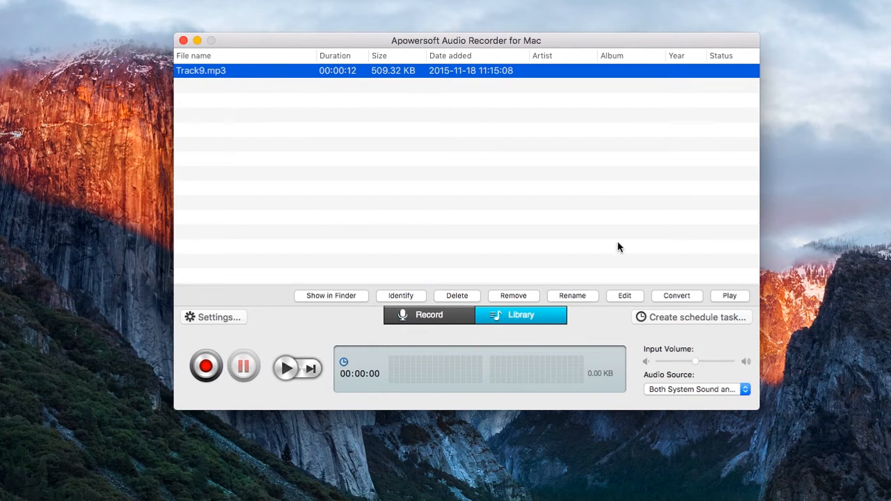
pyautogui.click(624, 295)
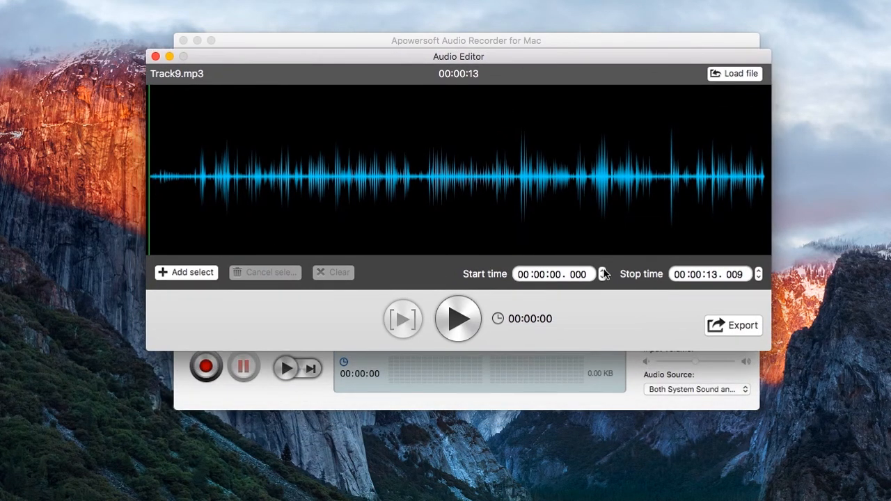
# - Select Track9.mp3 from 00:00:01 to 00:00:07 and start exporting the selection
pyautogui.click(402, 317)
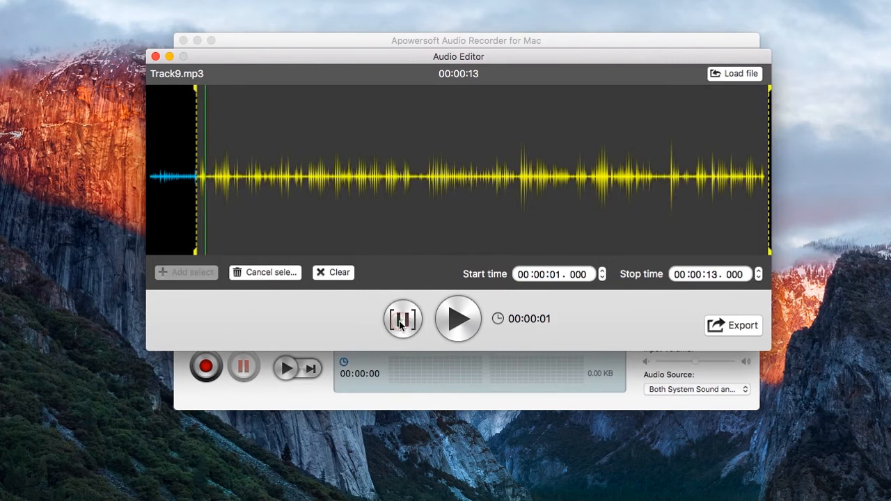
pyautogui.click(403, 317)
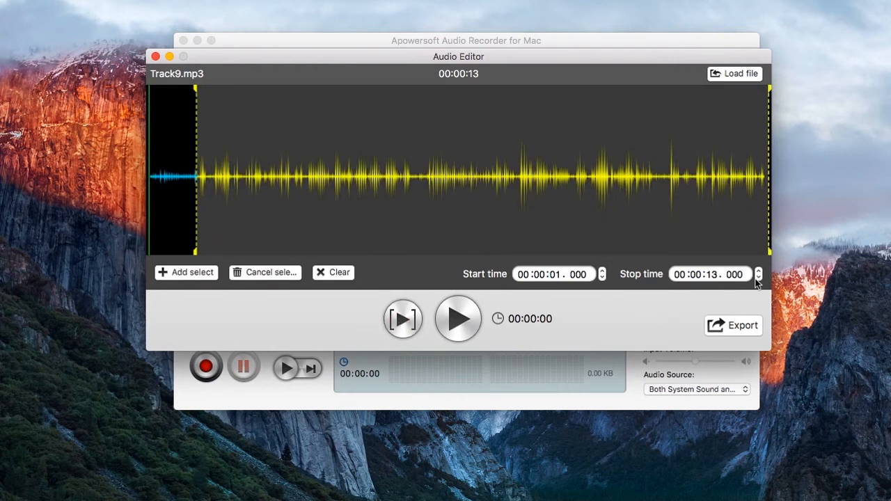
pyautogui.click(757, 279)
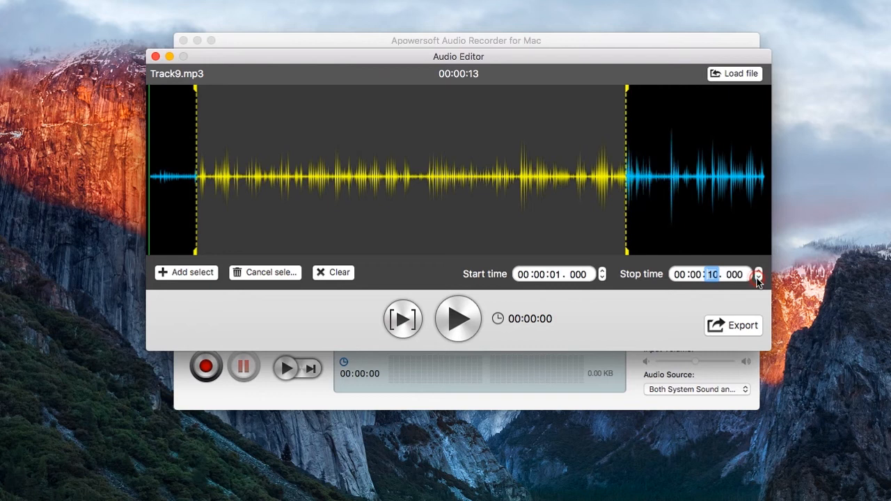
pyautogui.click(758, 279)
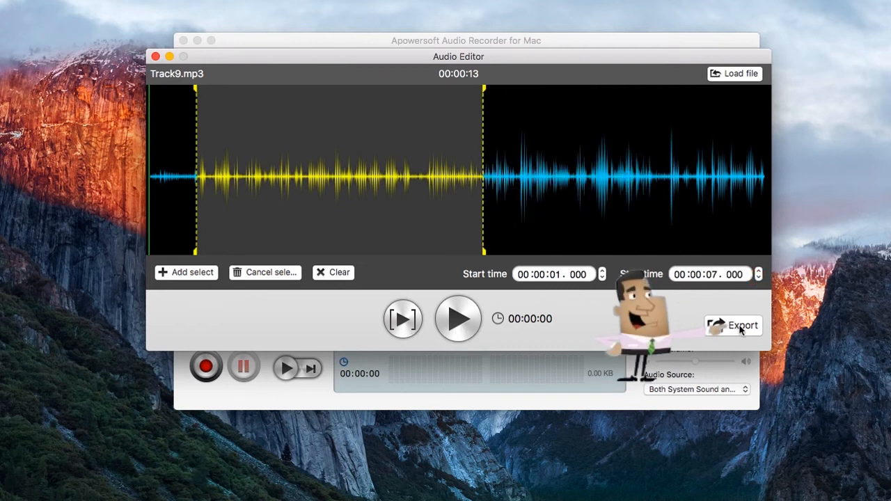
pyautogui.click(742, 325)
pyautogui.write('File-01')
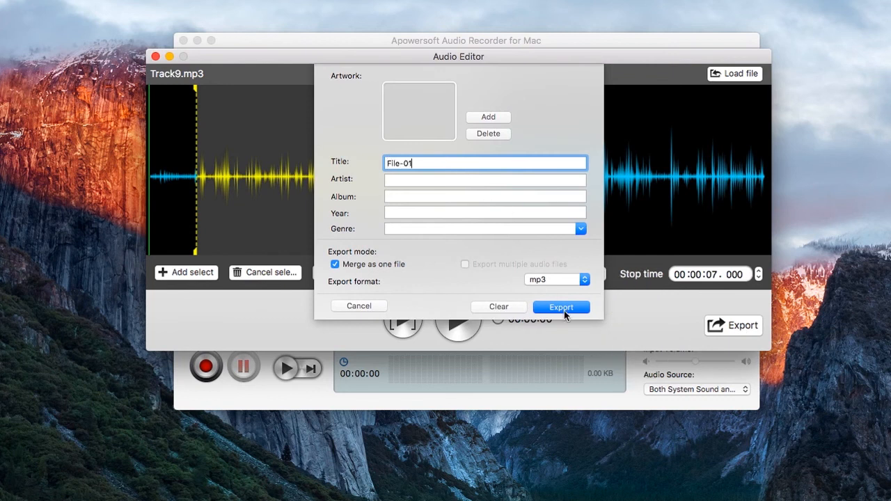
# - Export the trimmed clip as mp3 named File-01 into the Music folder
pyautogui.click(561, 308)
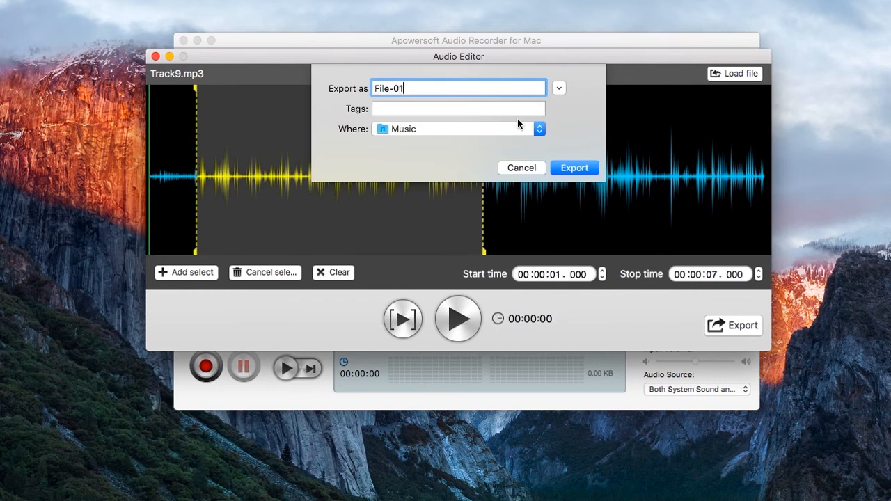